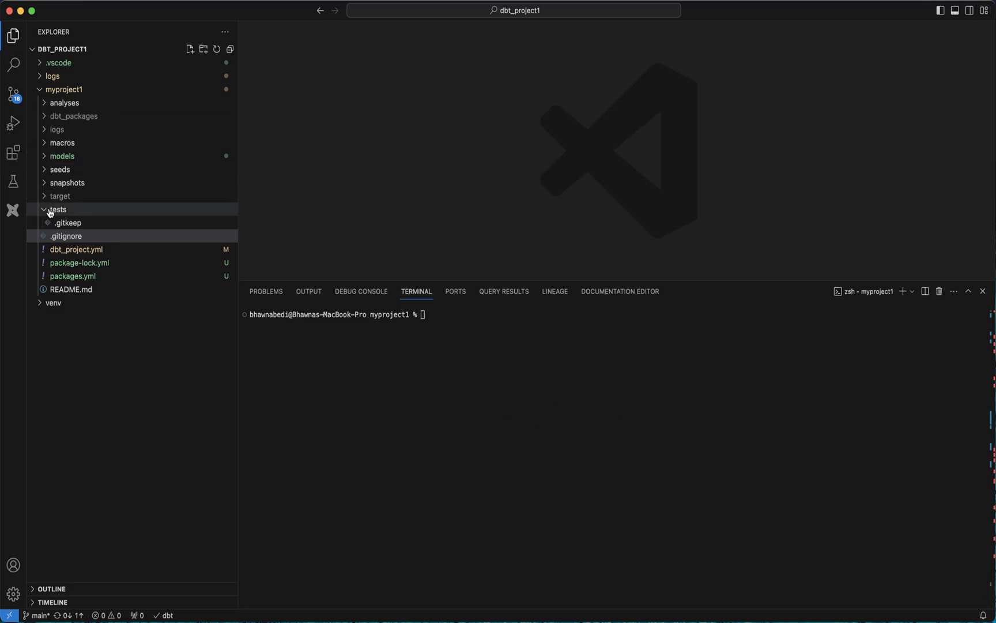
Create a new file in the tests folder, naming it for the custom test case.
{"action": "left_click", "coordinate": [57, 209]}
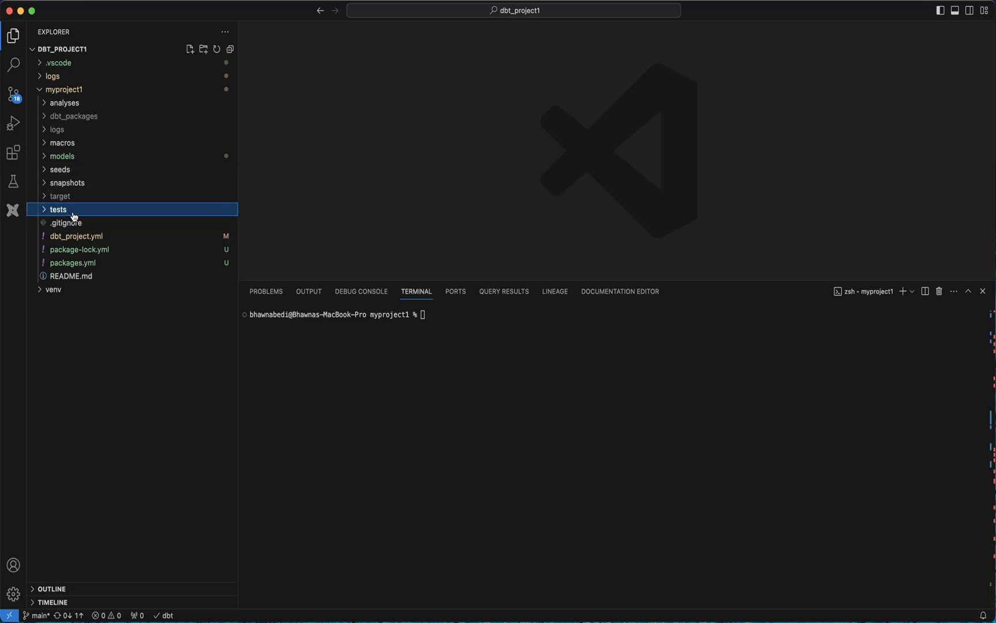
{"action": "mouse_move", "coordinate": [58, 210]}
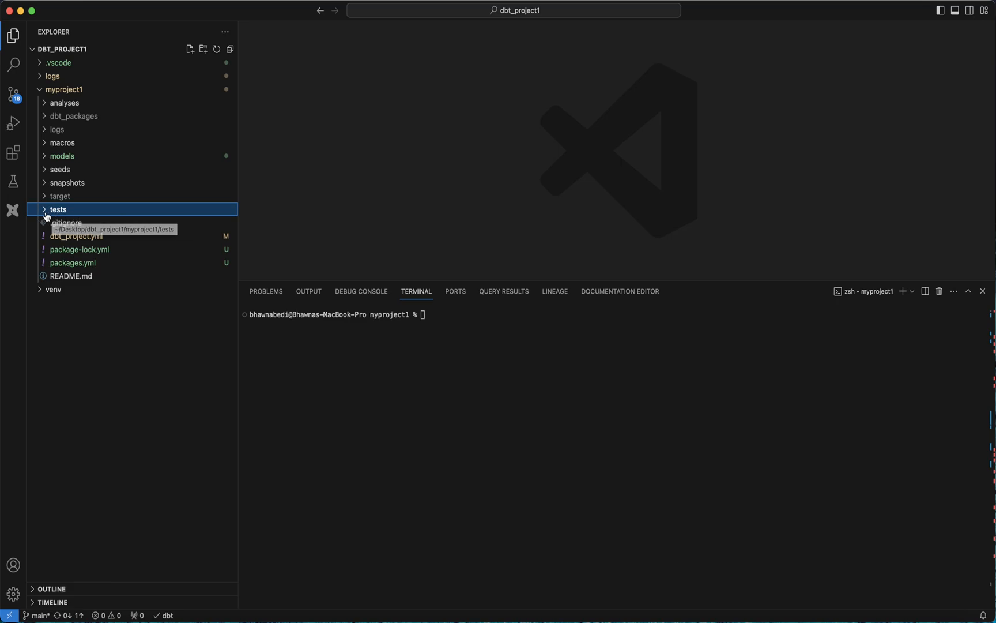
{"action": "right_click", "coordinate": [57, 209]}
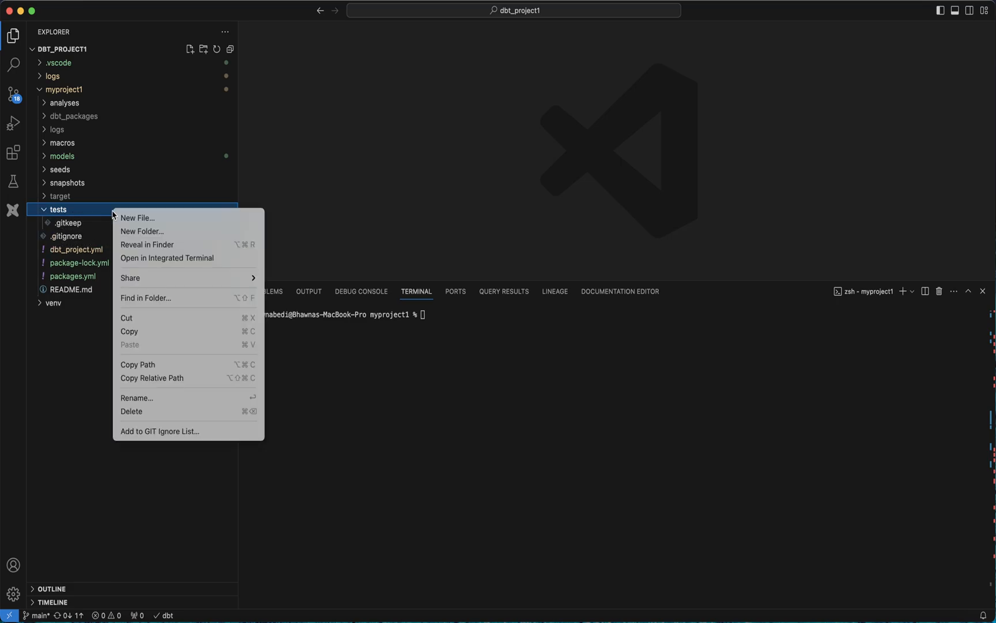
{"action": "left_click", "coordinate": [137, 217]}
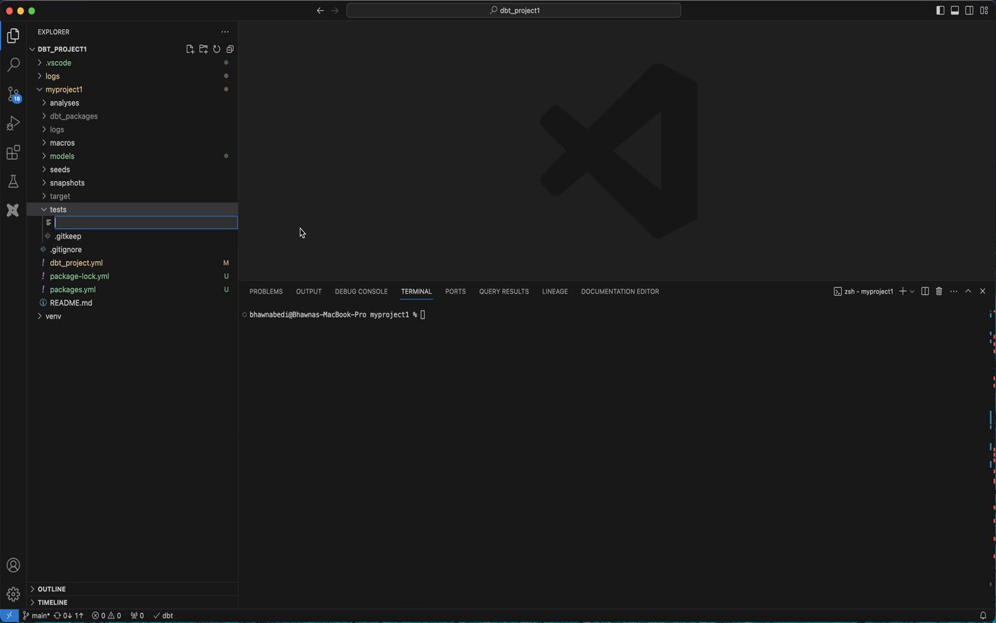
{"action": "type", "text": "custome"}
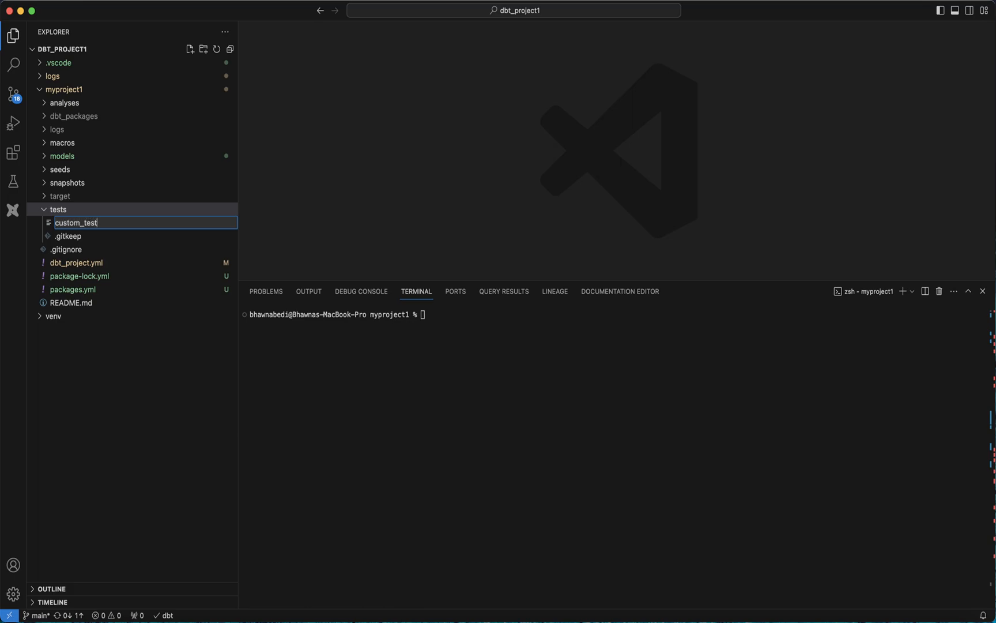
{"action": "type", "text": "_cases"}
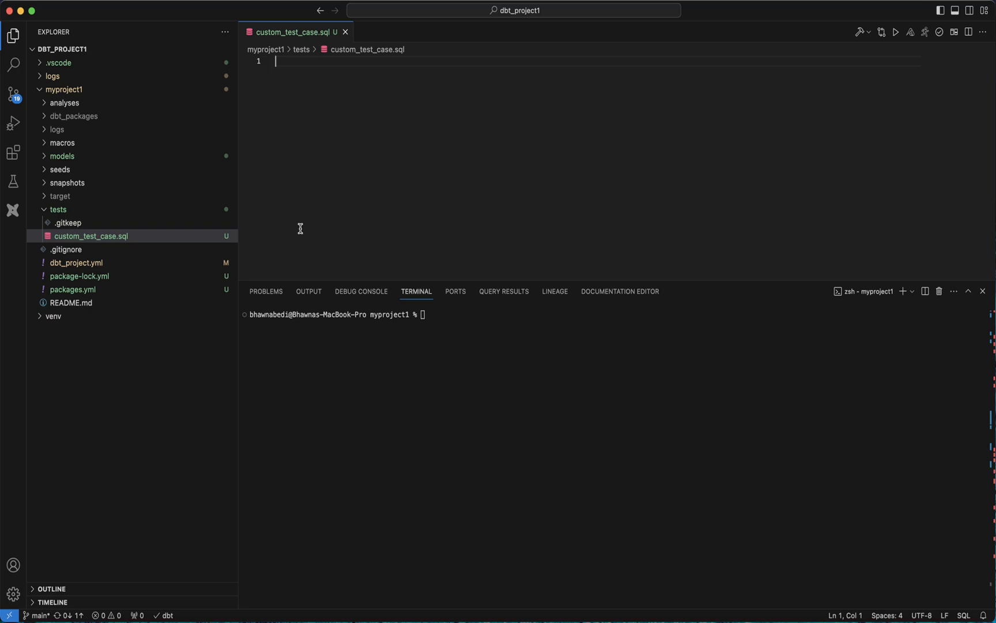
{"action": "mouse_move", "coordinate": [337, 142]}
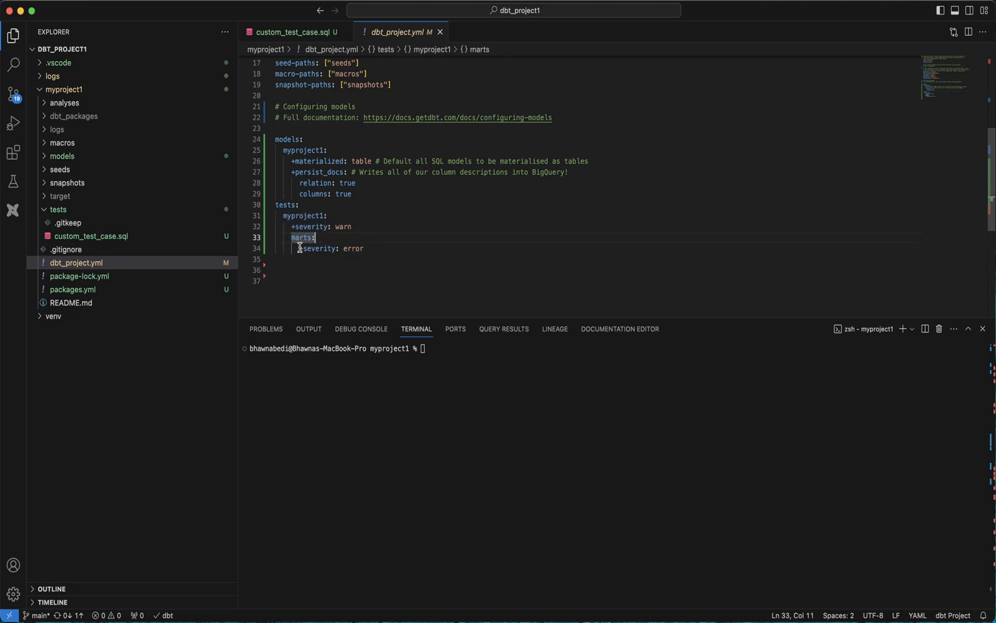
Review the test query's order_details CTE, products model reference and product_id join.
{"action": "left_click", "coordinate": [293, 32]}
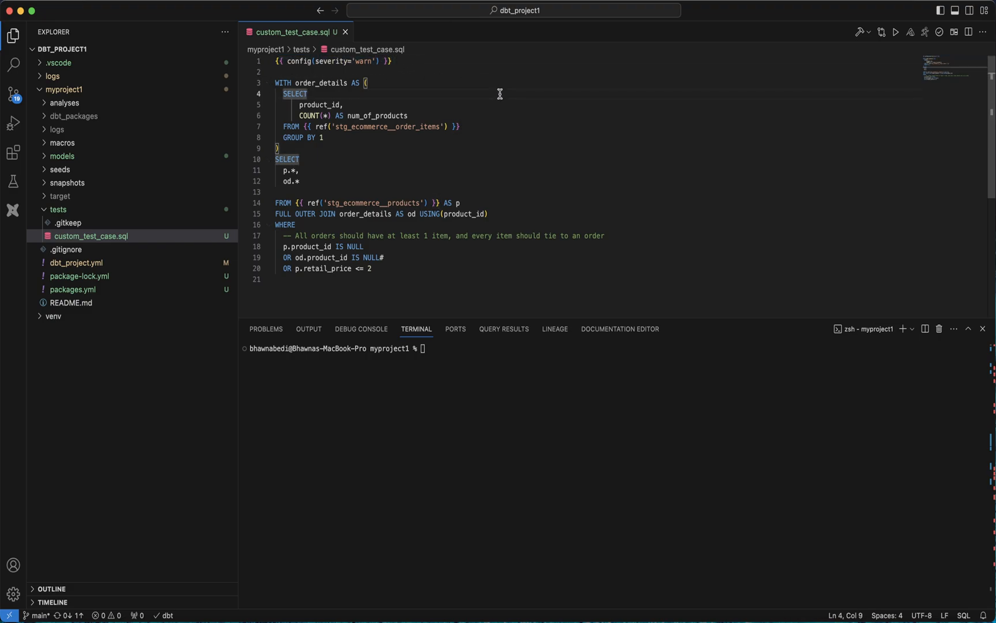
{"action": "left_click", "coordinate": [278, 192]}
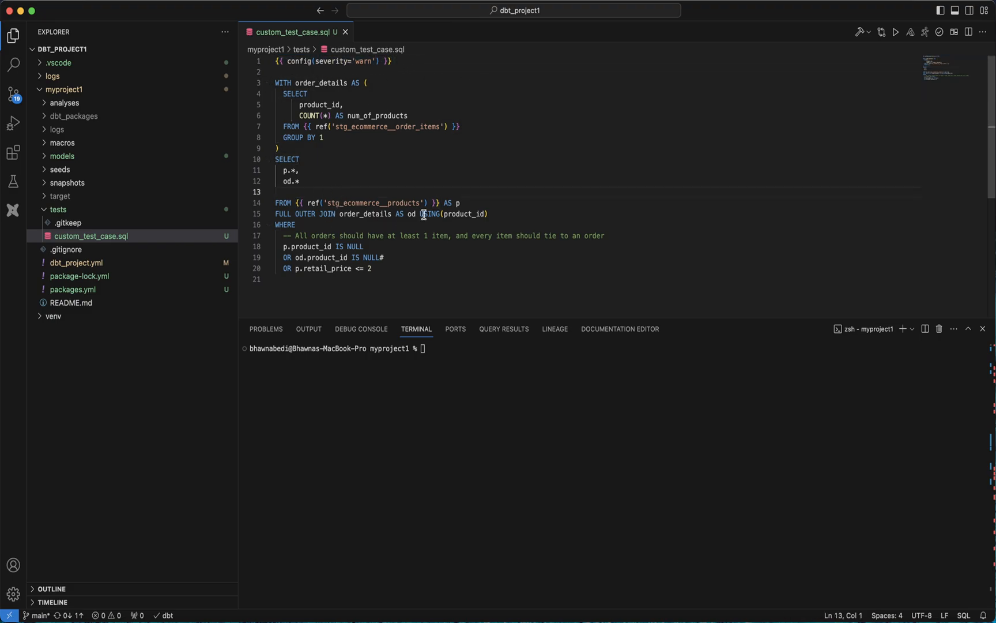
{"action": "double_click", "coordinate": [373, 203]}
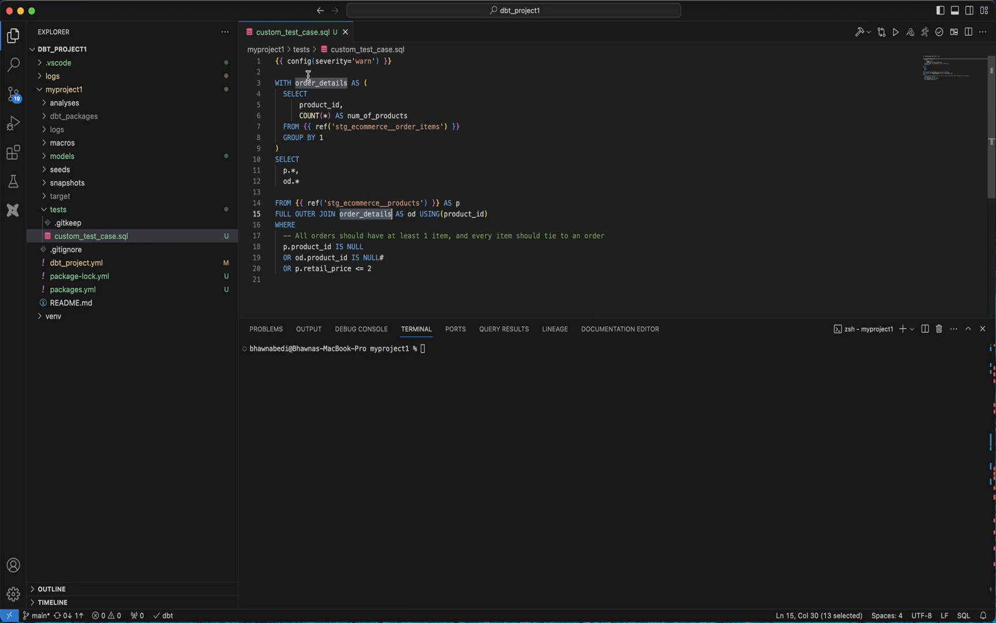
{"action": "double_click", "coordinate": [373, 203]}
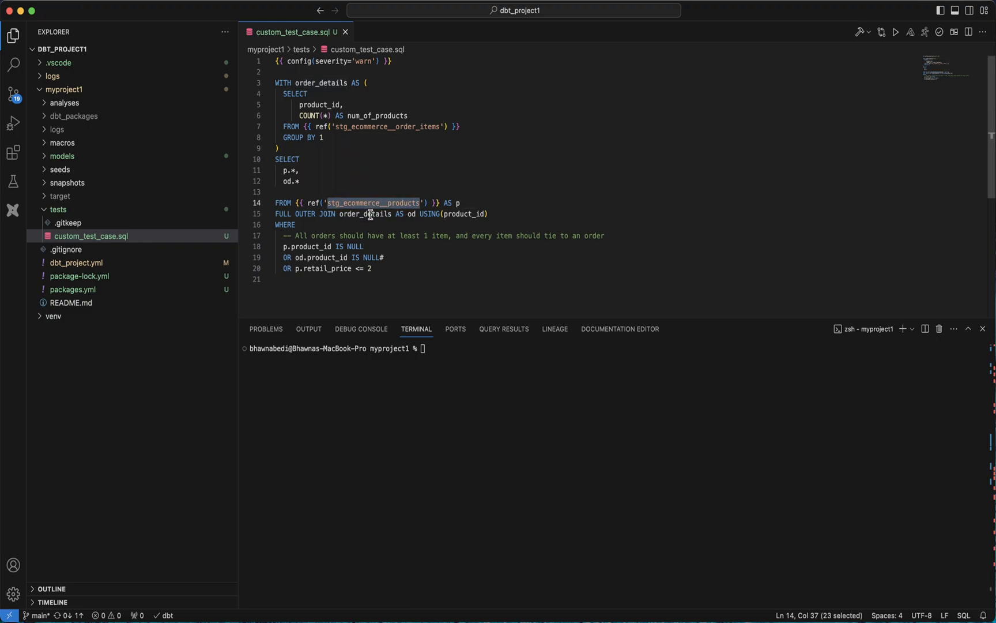
{"action": "double_click", "coordinate": [364, 213]}
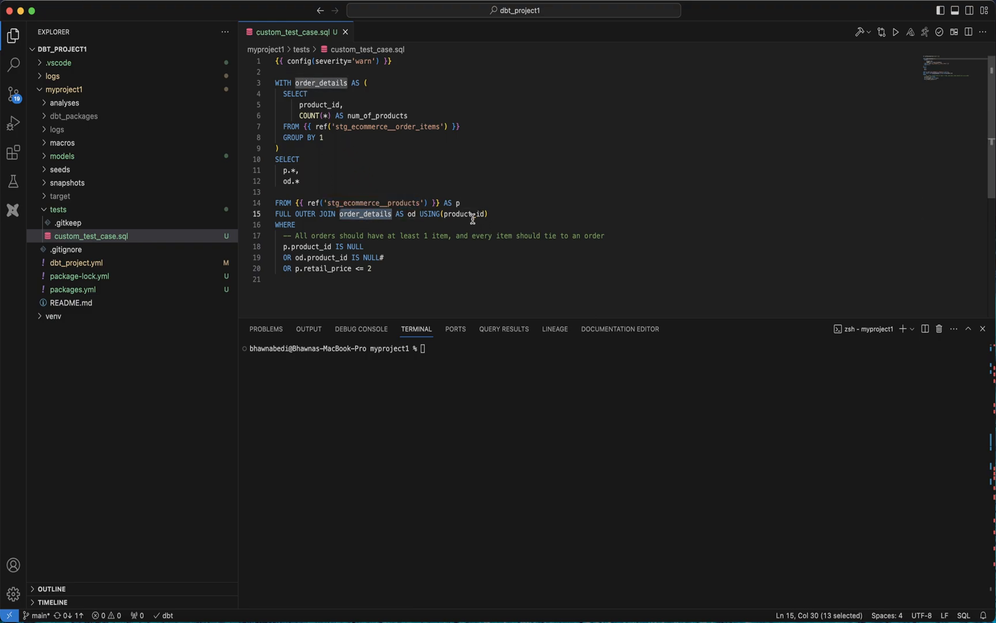
{"action": "double_click", "coordinate": [464, 213]}
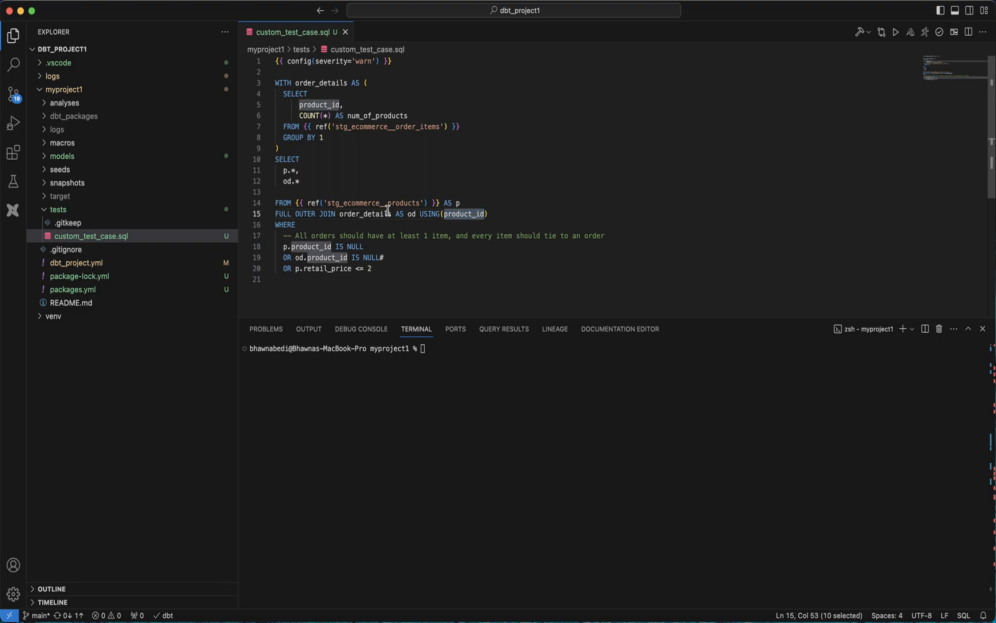
{"action": "left_click", "coordinate": [370, 268]}
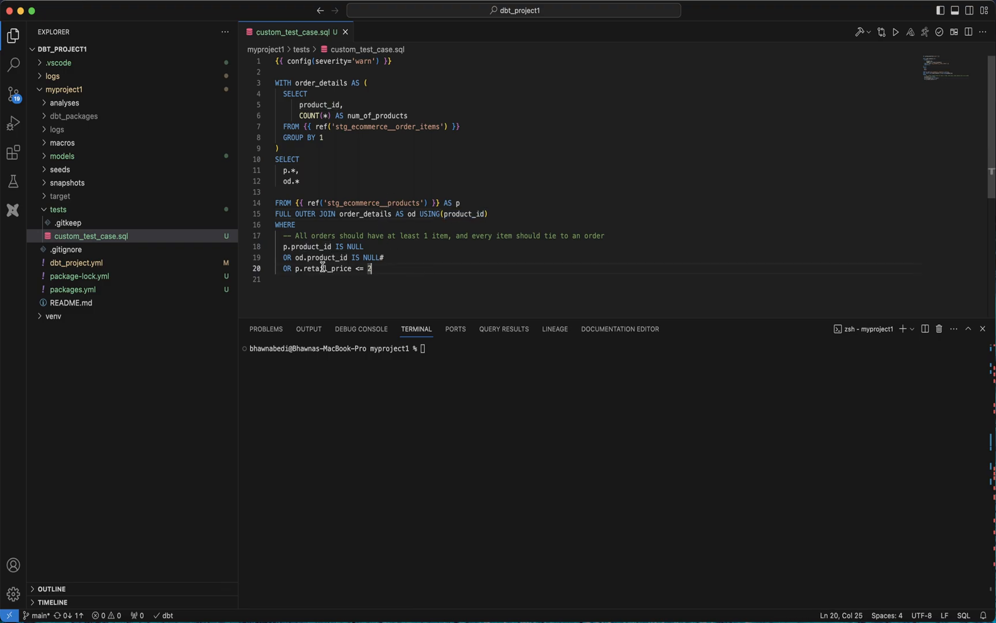
Delete the stray '#' after IS NULL on line 19 and save the file.
{"action": "double_click", "coordinate": [326, 257]}
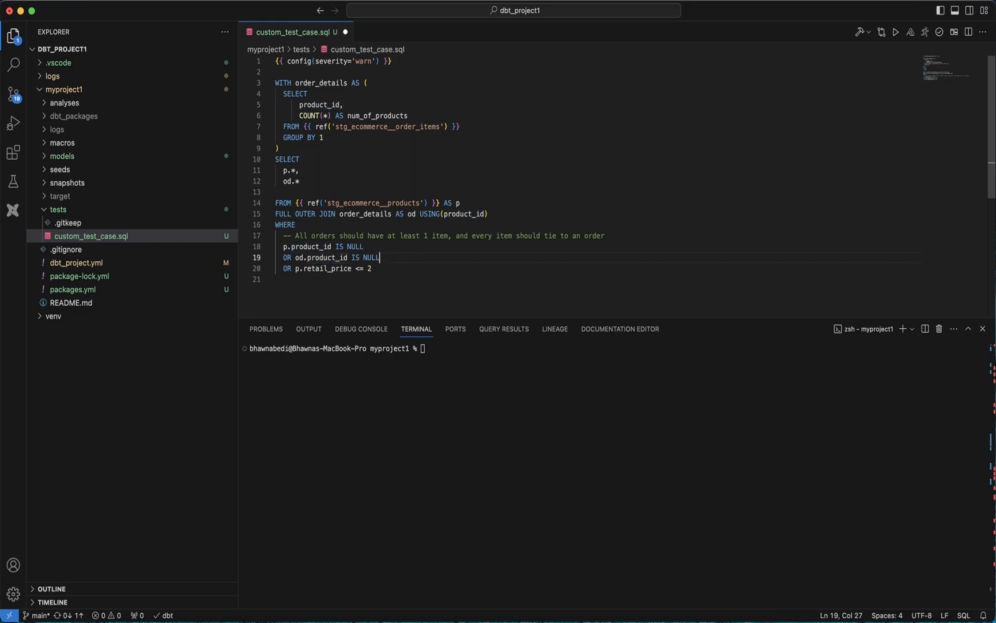
{"action": "left_click", "coordinate": [372, 268]}
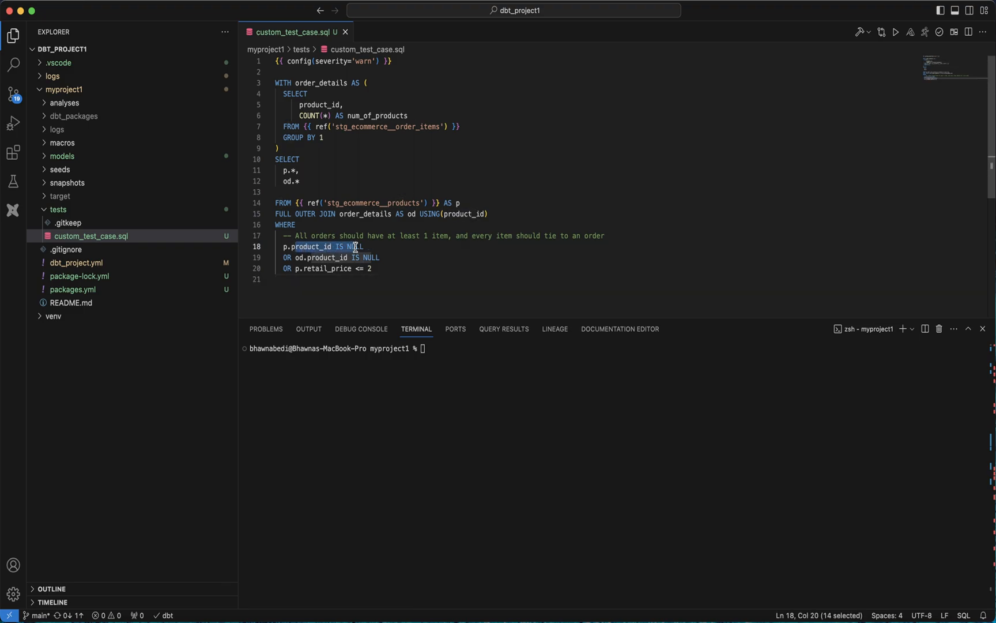
{"action": "left_click", "coordinate": [370, 267]}
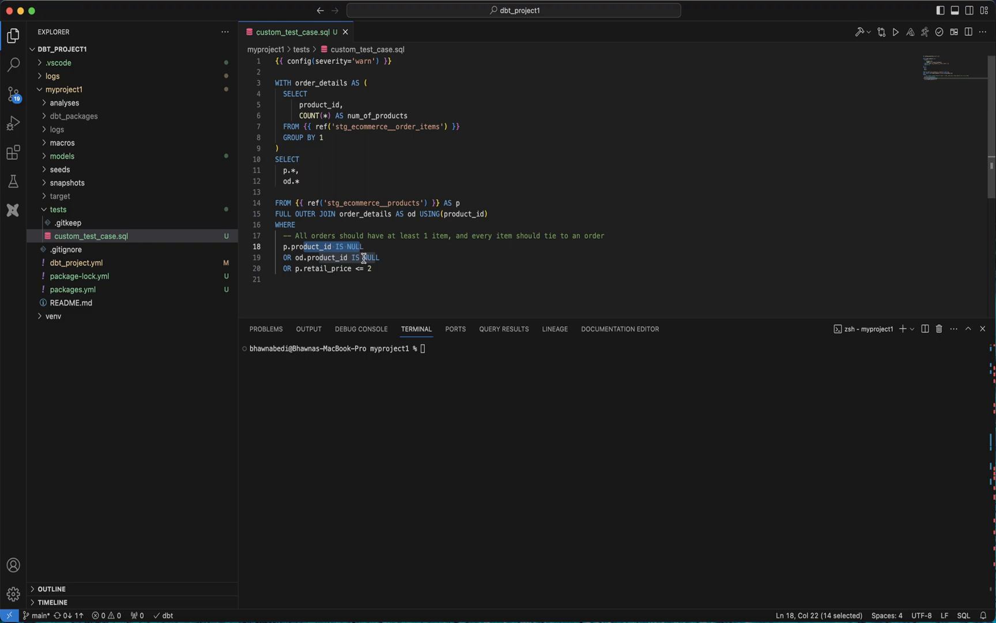
{"action": "left_click", "coordinate": [413, 279]}
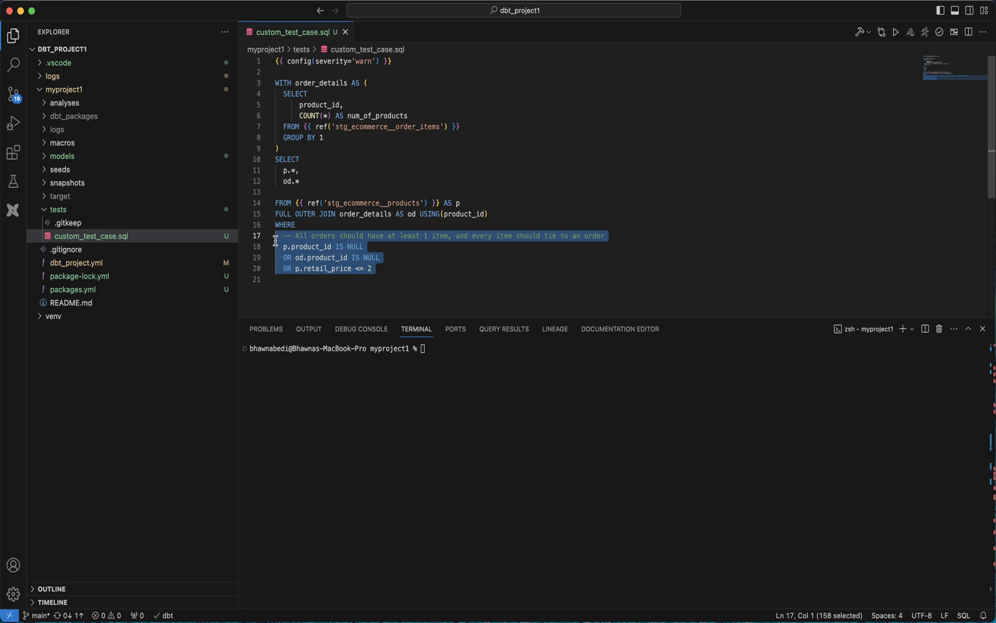
{"action": "mouse_move", "coordinate": [343, 261]}
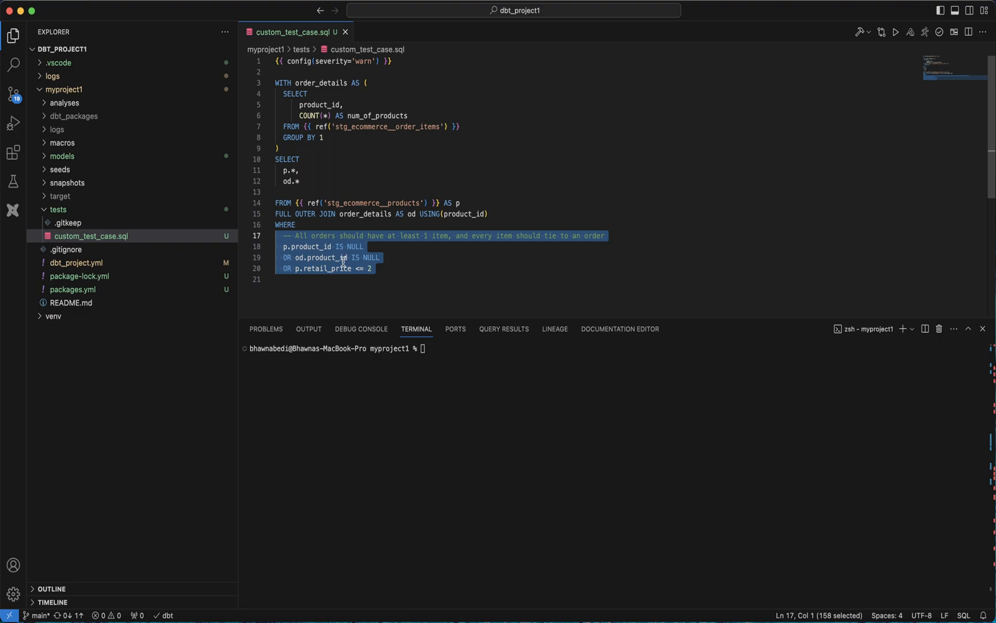
{"action": "left_click", "coordinate": [392, 279]}
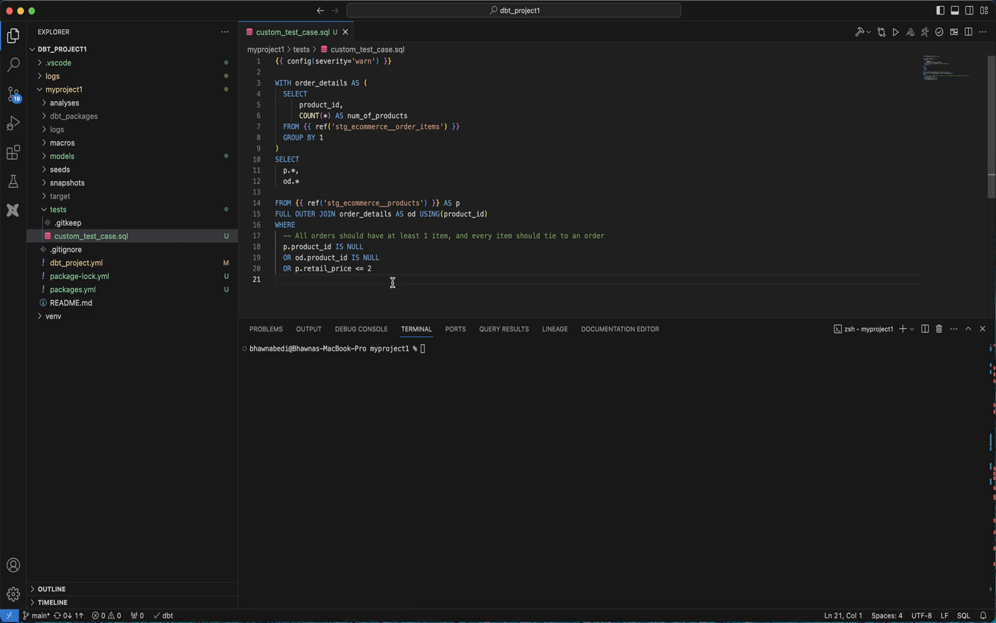
{"action": "mouse_move", "coordinate": [422, 282]}
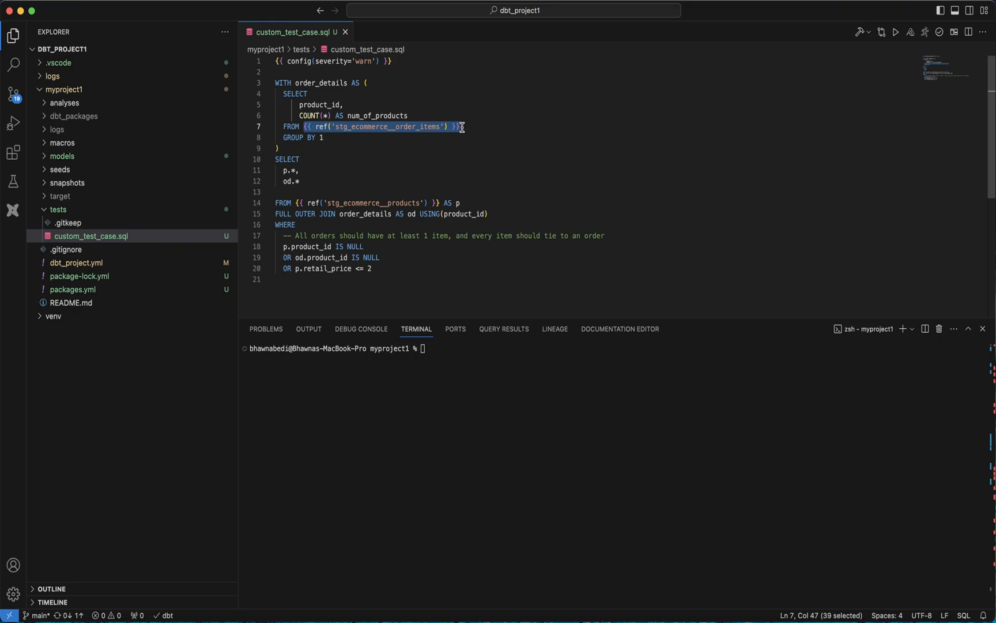
{"action": "left_click", "coordinate": [323, 126]}
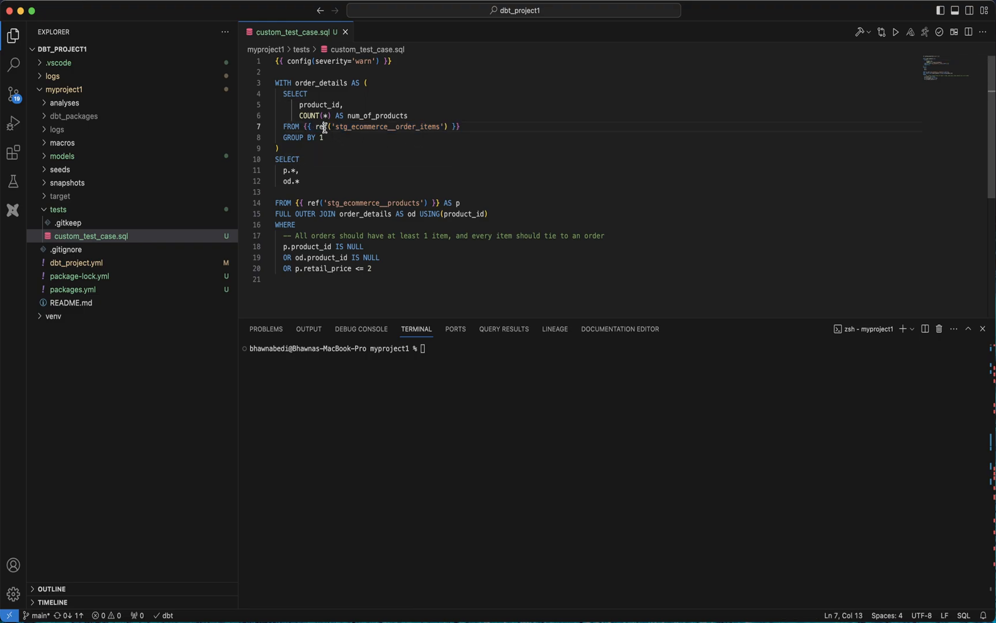
{"action": "double_click", "coordinate": [286, 160]}
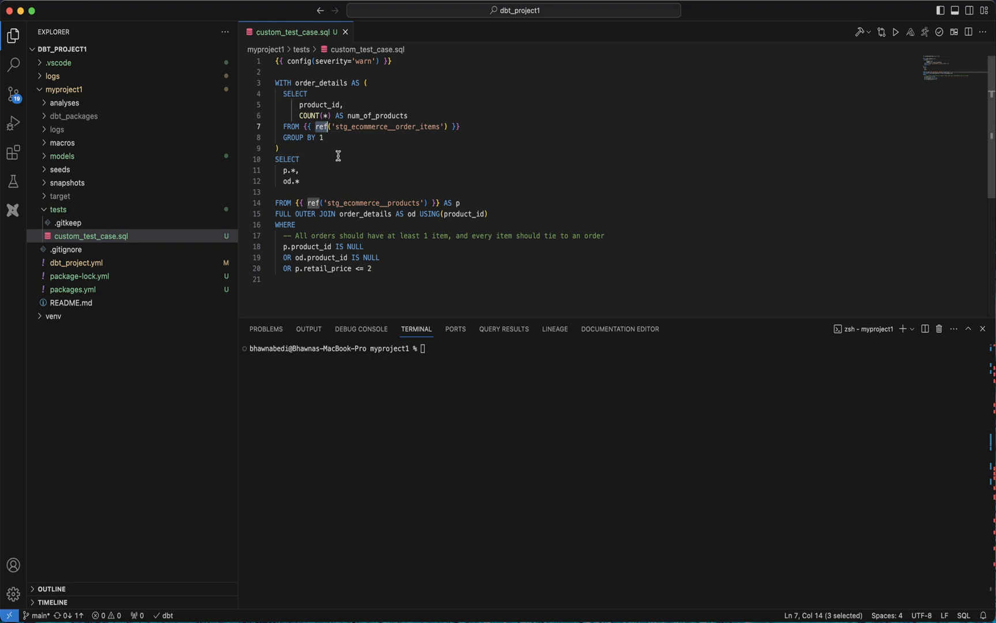
{"action": "mouse_move", "coordinate": [337, 137]}
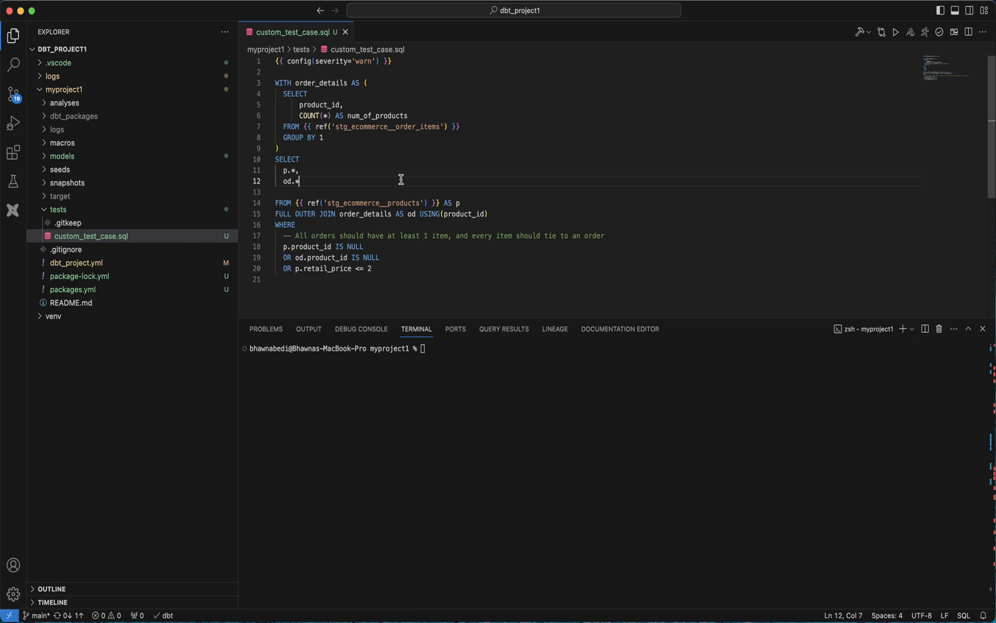
{"action": "mouse_move", "coordinate": [394, 180]}
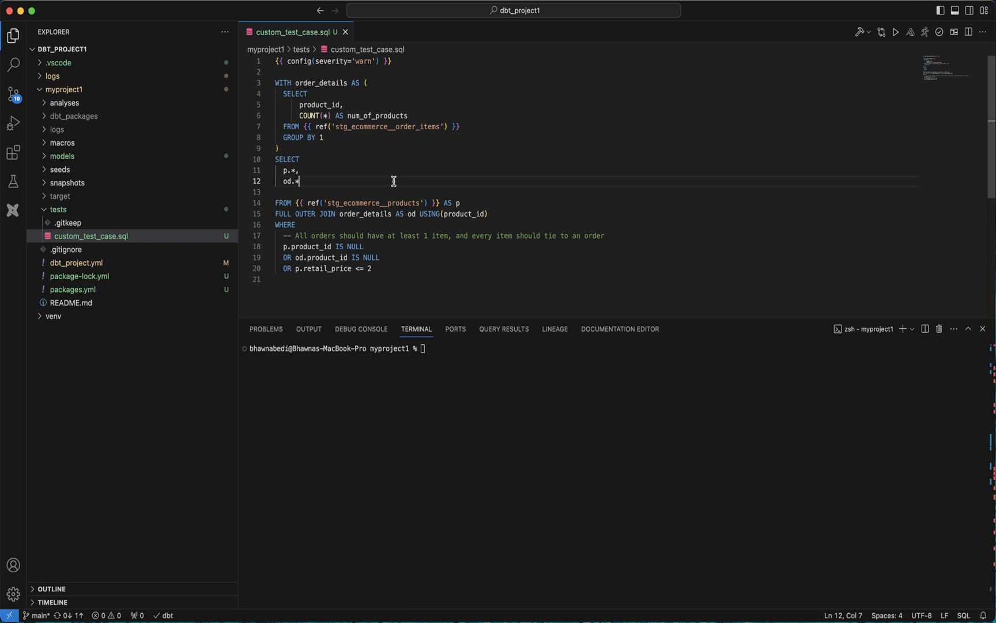
{"action": "left_click", "coordinate": [393, 203]}
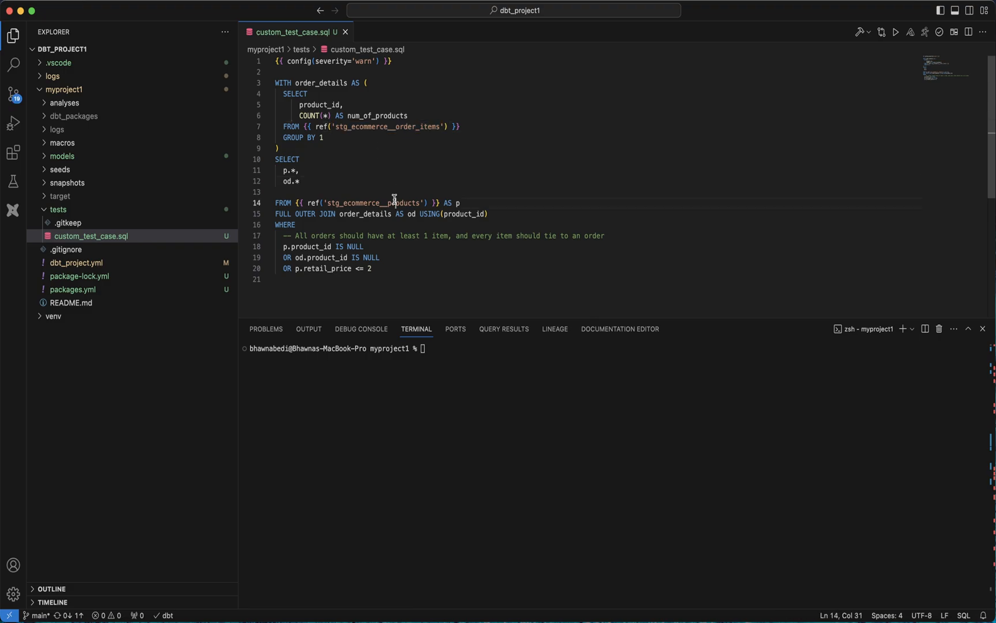
{"action": "double_click", "coordinate": [374, 203]}
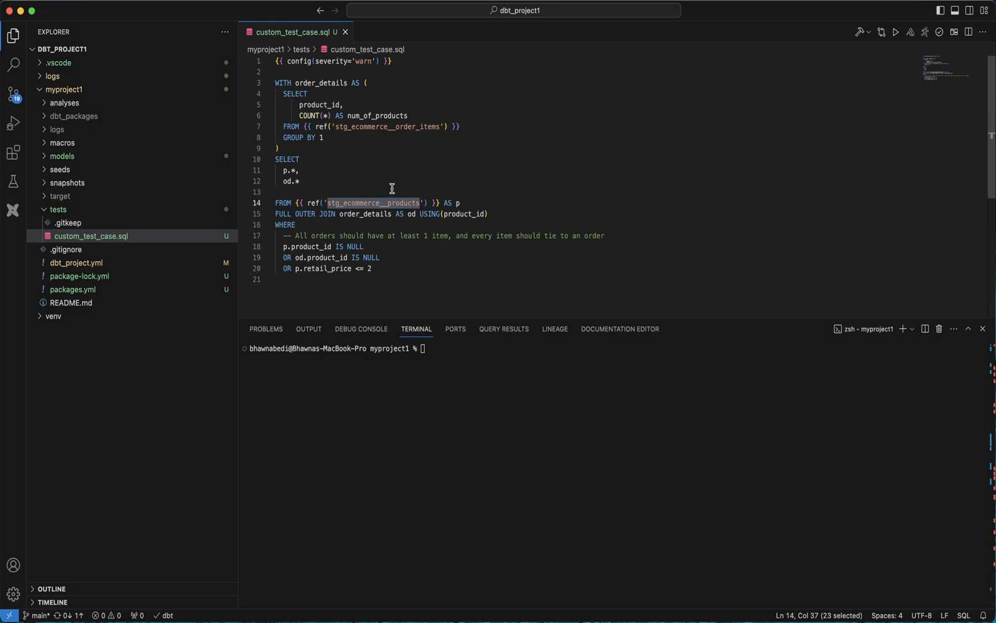
{"action": "mouse_move", "coordinate": [416, 190]}
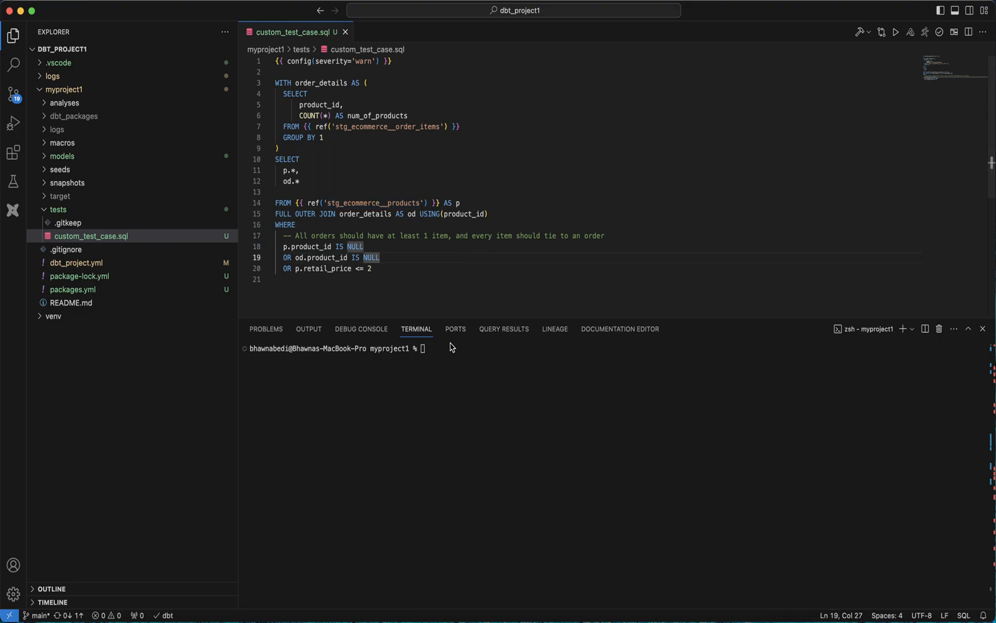
Run dbt test -s stg_ecommerce__order_items, yielding 8 passes and a custom_test_case warning.
{"action": "type", "text": "dbt test -s stg_ecommerce__order_items"}
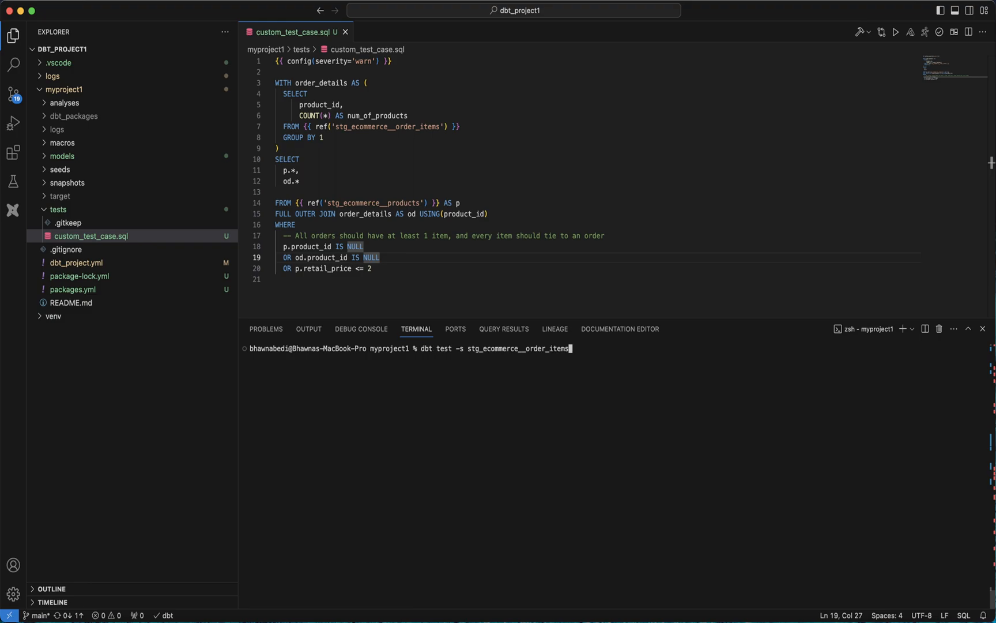
{"action": "key", "text": "Return"}
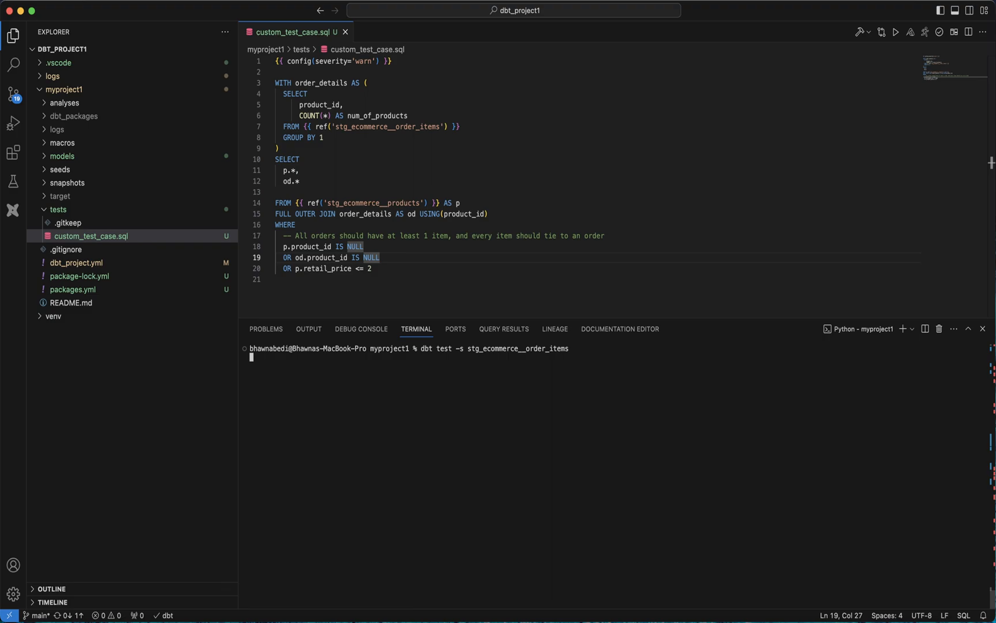
{"action": "key", "text": "Return"}
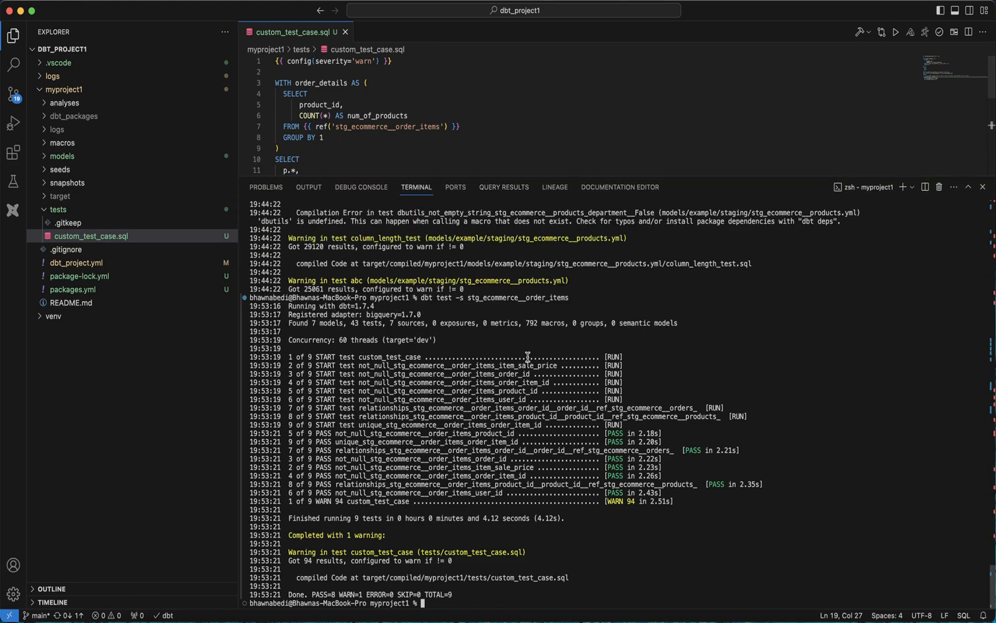
{"action": "mouse_move", "coordinate": [629, 496]}
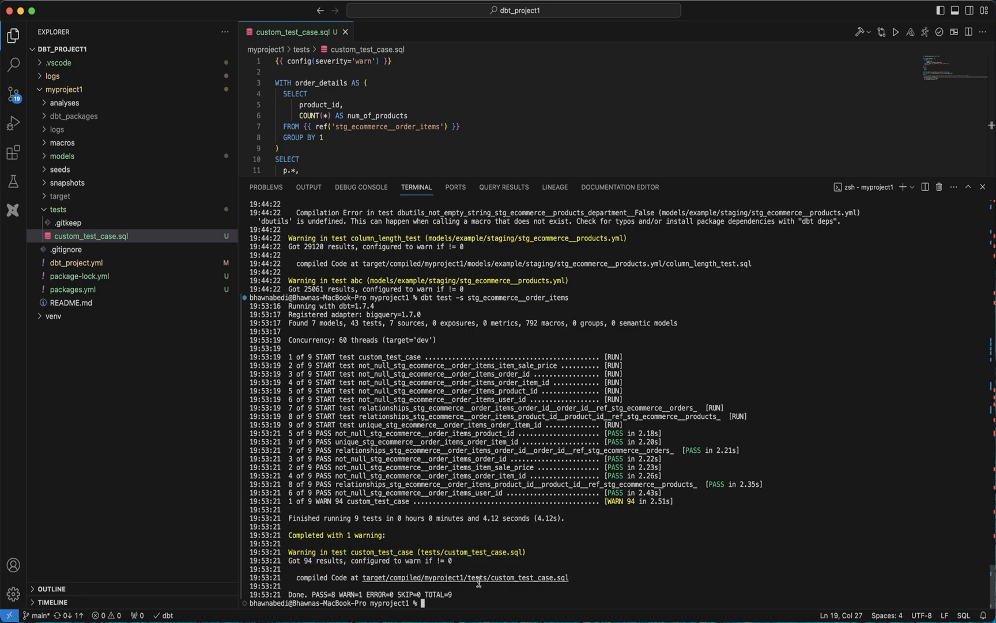
{"action": "mouse_move", "coordinate": [491, 579]}
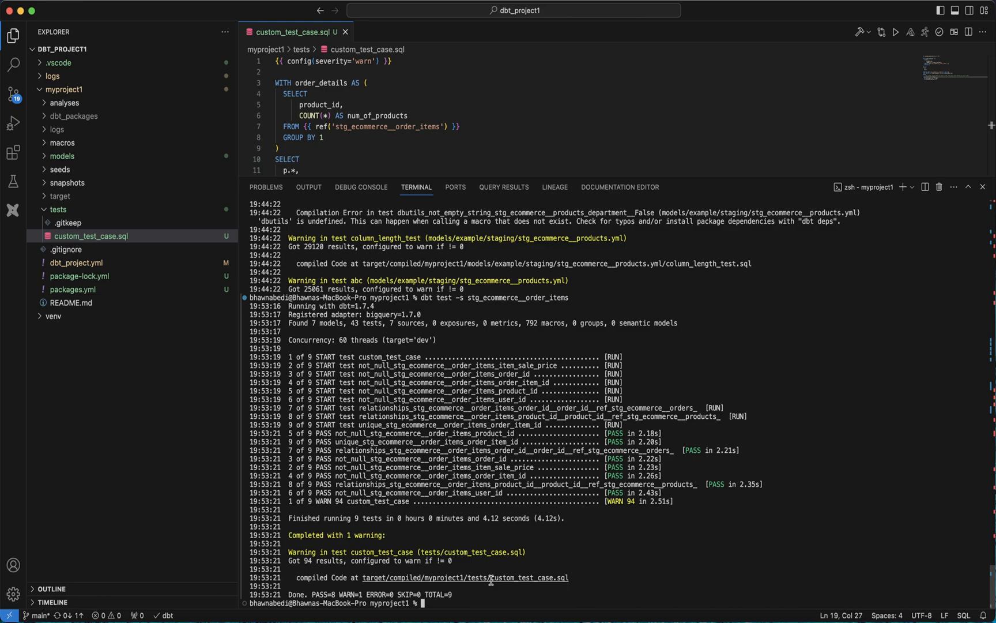
Open target/compiled/myproject1/tests/custom_test_case.sql from the terminal output link.
{"action": "left_click", "coordinate": [465, 578]}
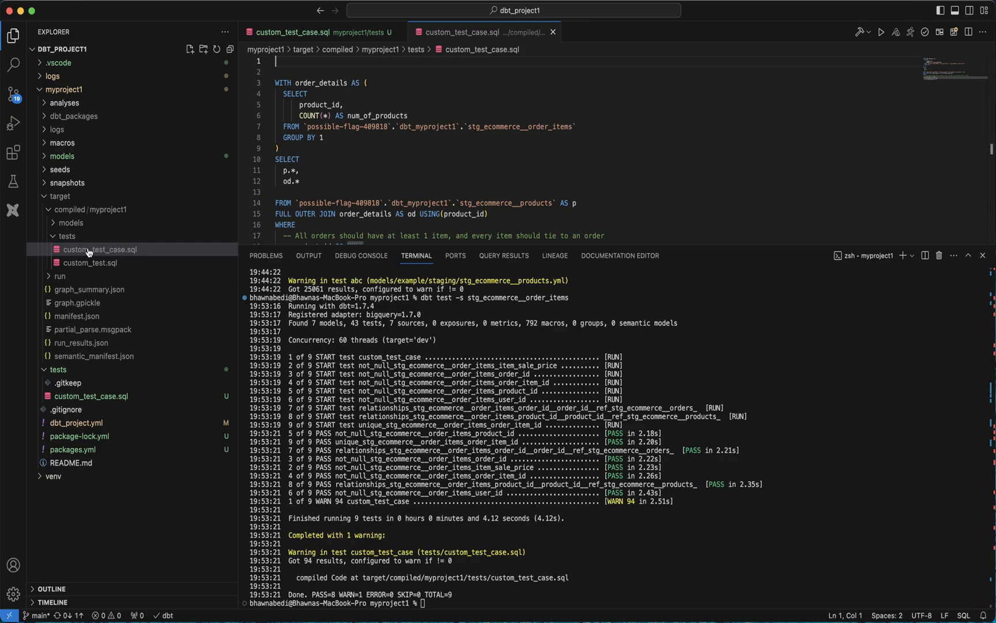
{"action": "mouse_move", "coordinate": [101, 249]}
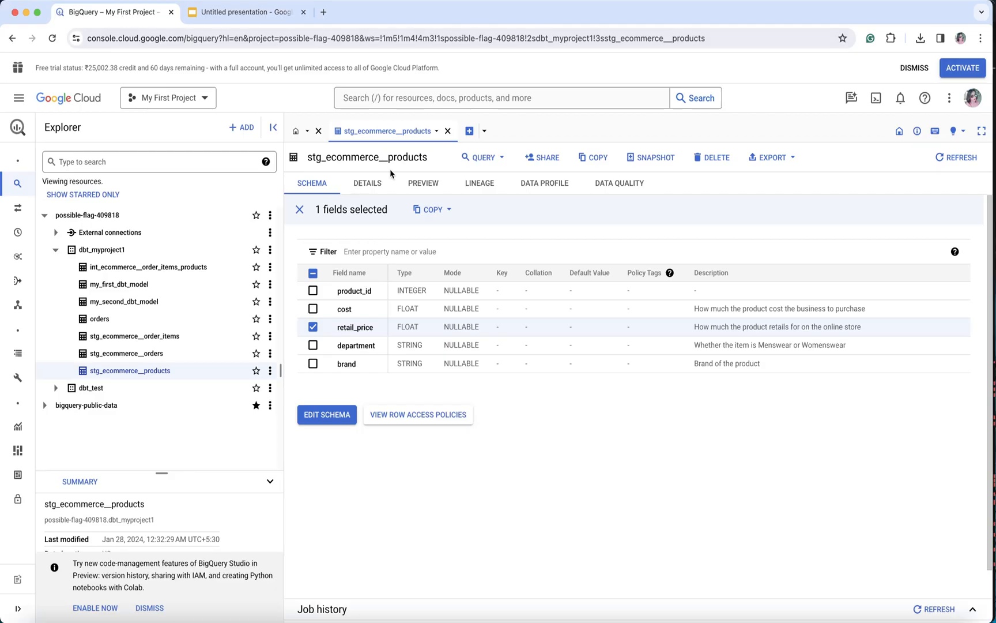
In BigQuery, close the products table tab and run the compiled test SQL as a new query.
{"action": "left_click", "coordinate": [448, 131]}
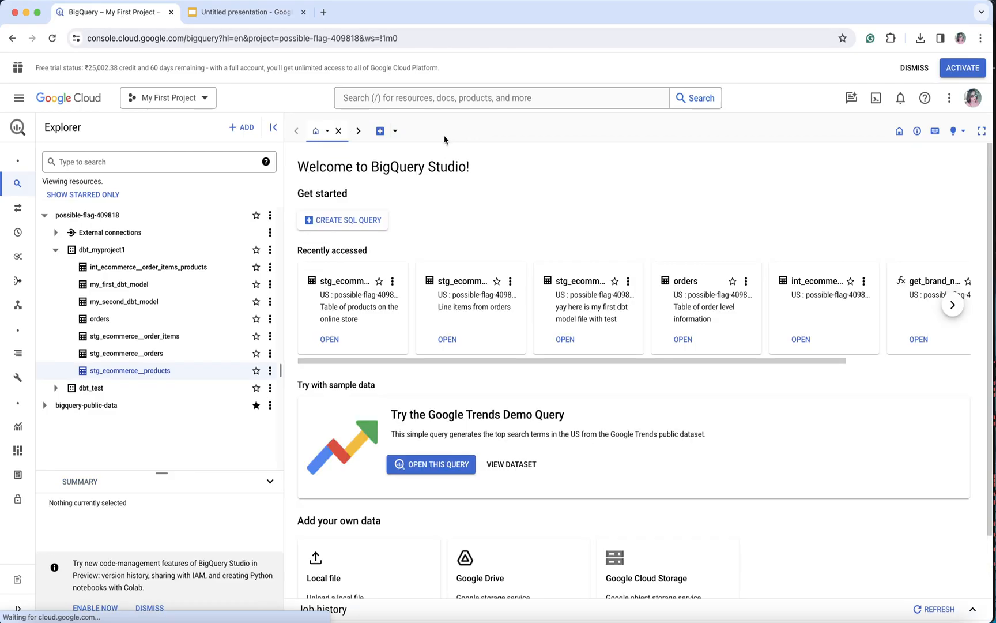
{"action": "left_click", "coordinate": [379, 131]}
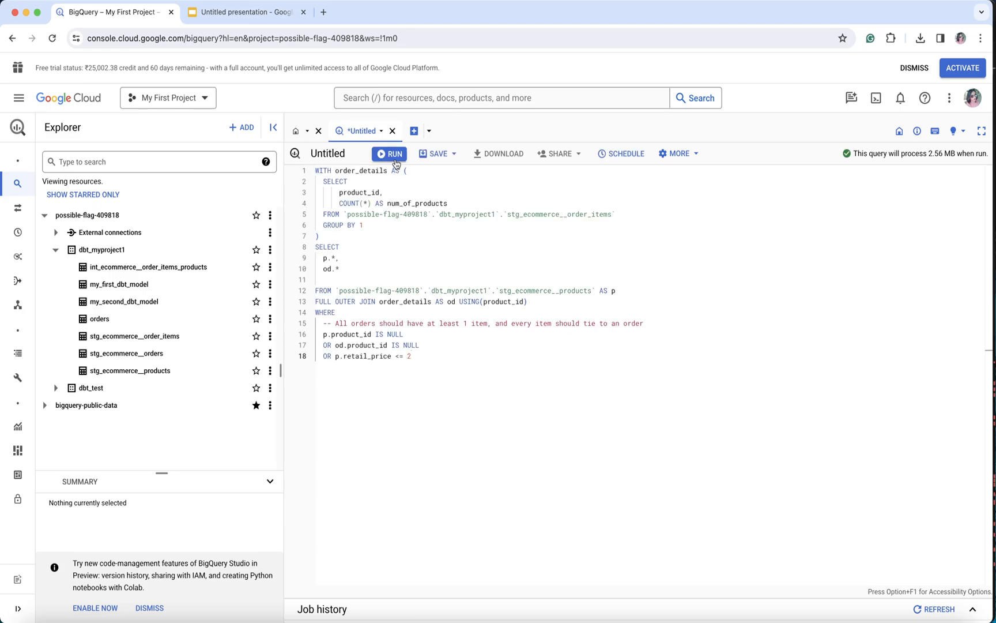
{"action": "left_click", "coordinate": [388, 154]}
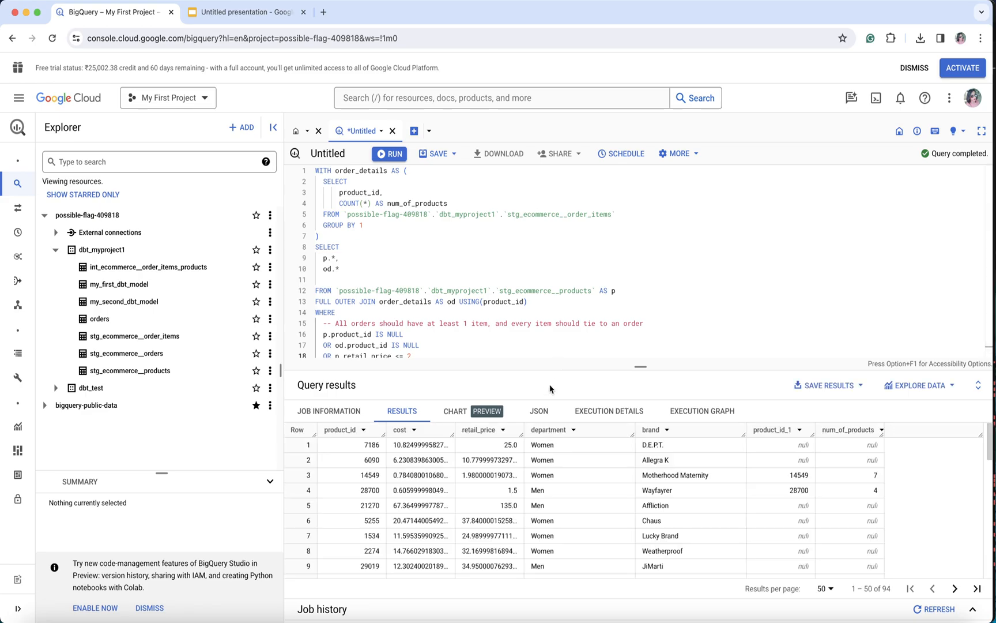
{"action": "mouse_move", "coordinate": [600, 370]}
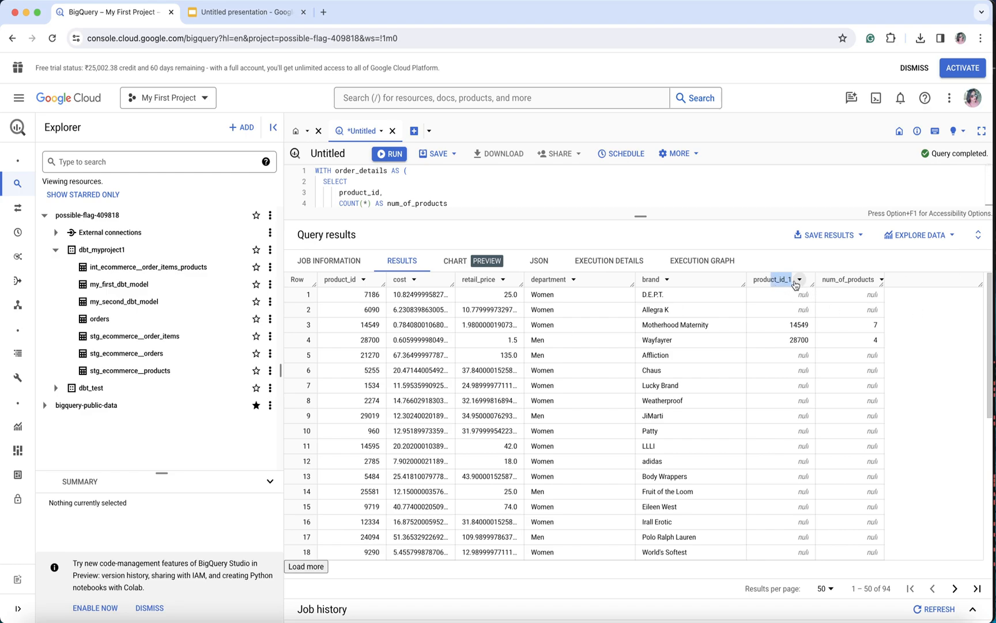
{"action": "mouse_move", "coordinate": [480, 280]}
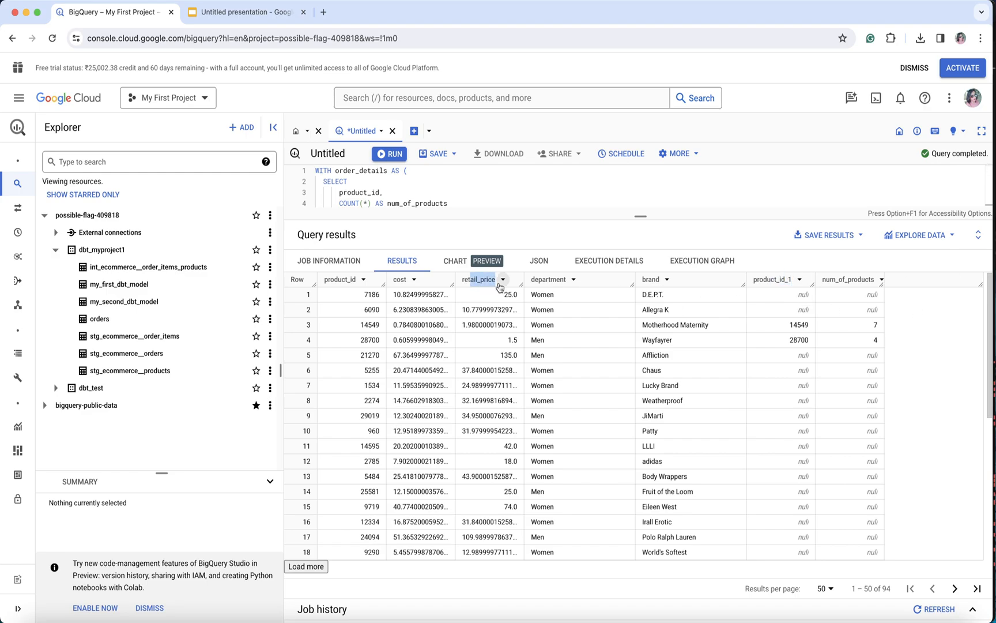
{"action": "mouse_move", "coordinate": [506, 485]}
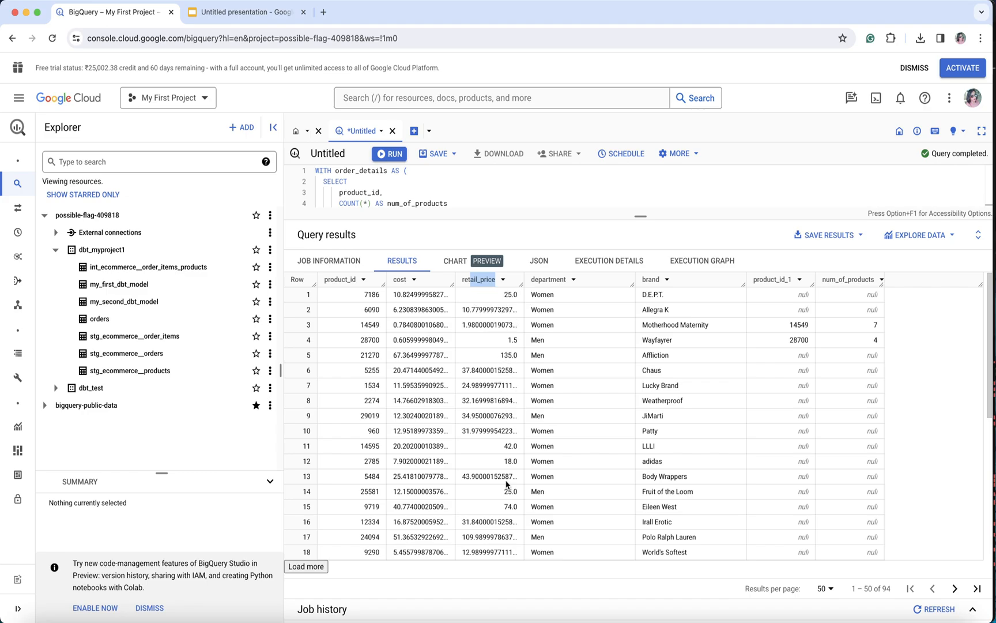
{"action": "mouse_move", "coordinate": [540, 340]}
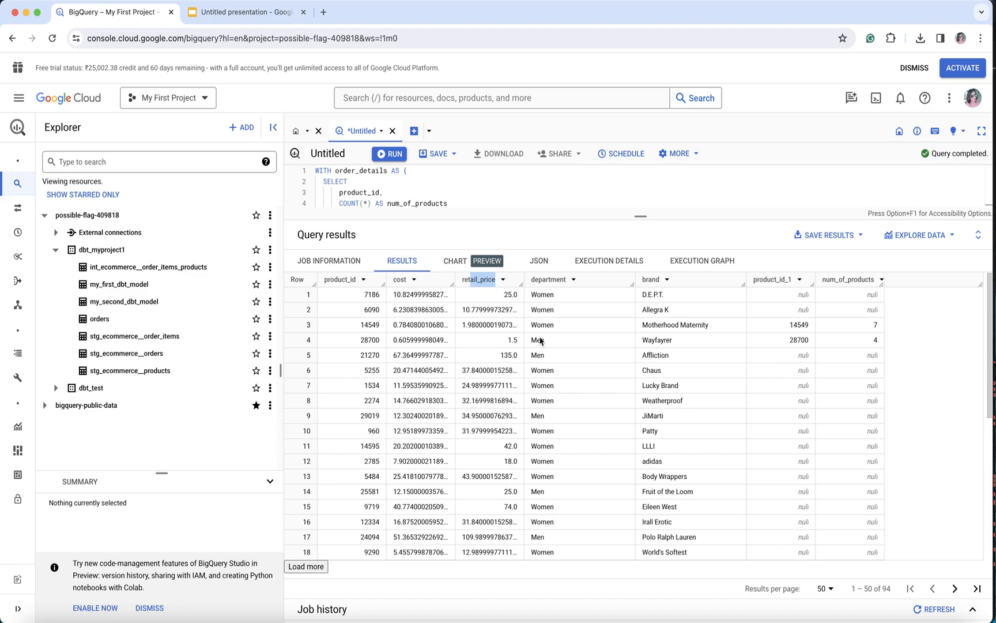
{"action": "mouse_move", "coordinate": [477, 288]}
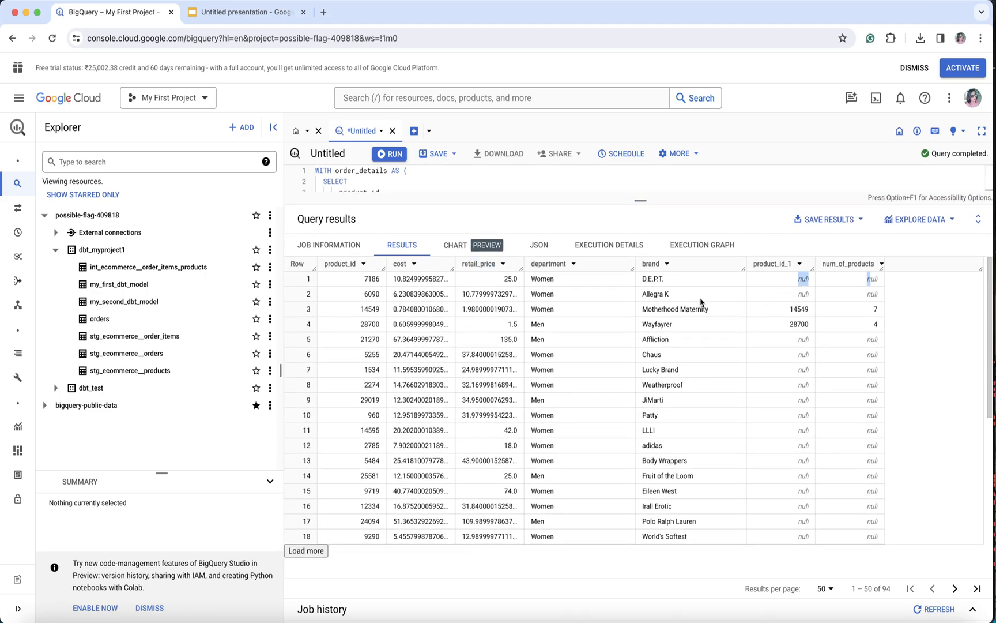
{"action": "mouse_move", "coordinate": [499, 280]}
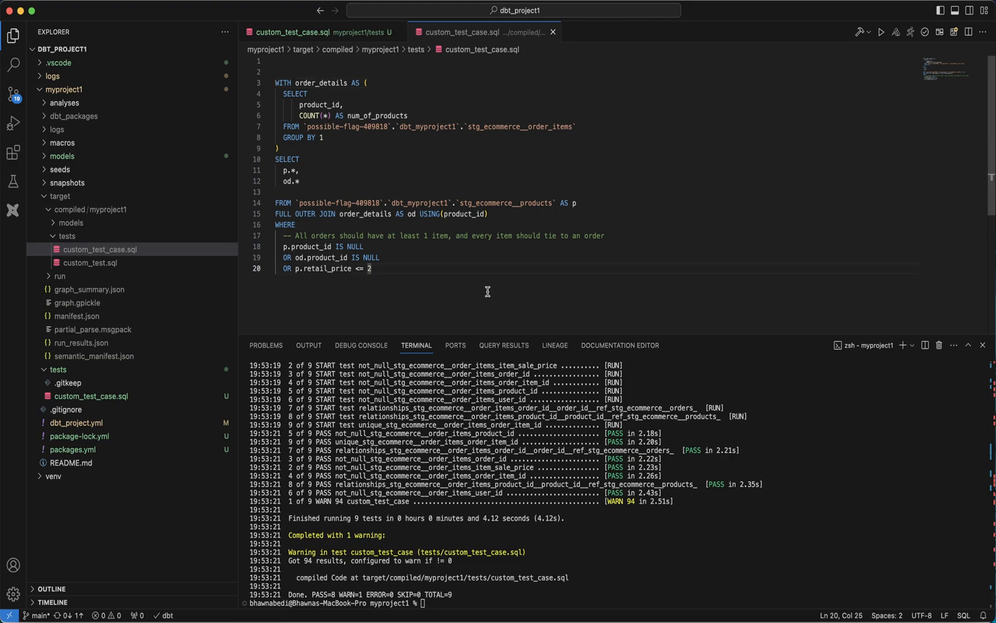
{"action": "mouse_move", "coordinate": [484, 298]}
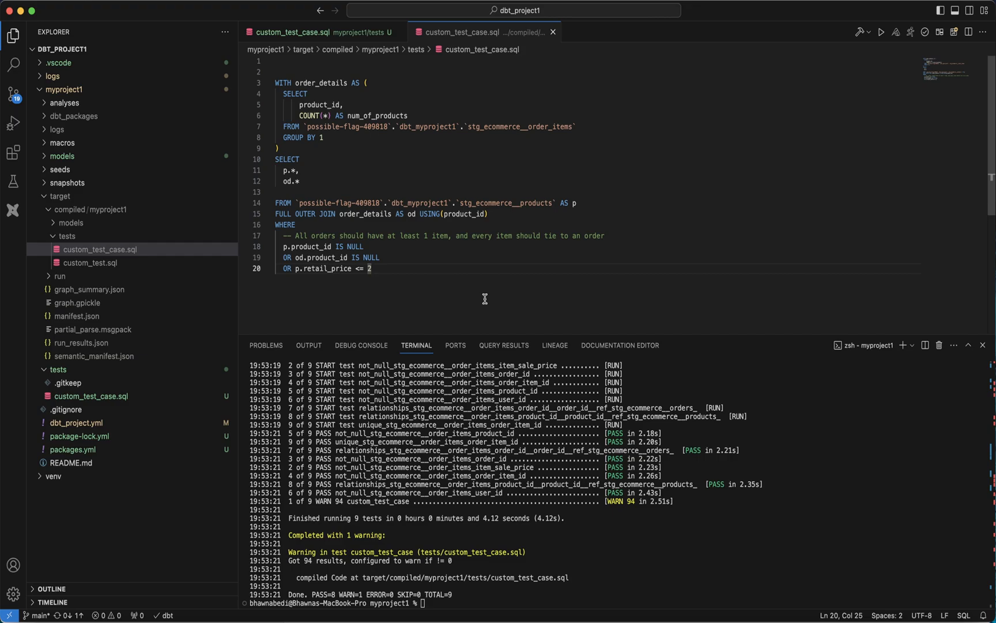
{"action": "mouse_move", "coordinate": [323, 311]}
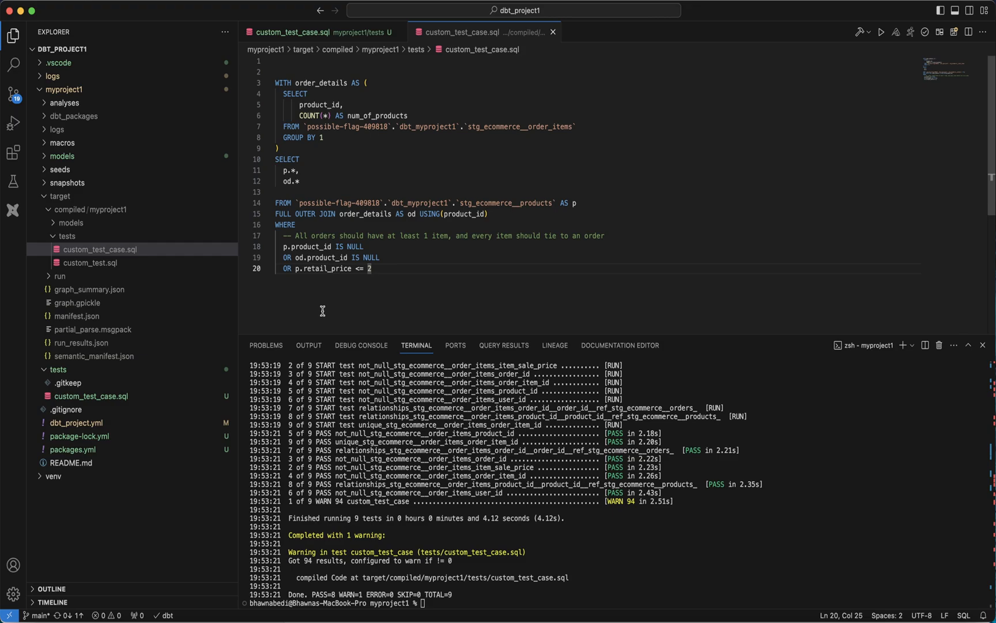